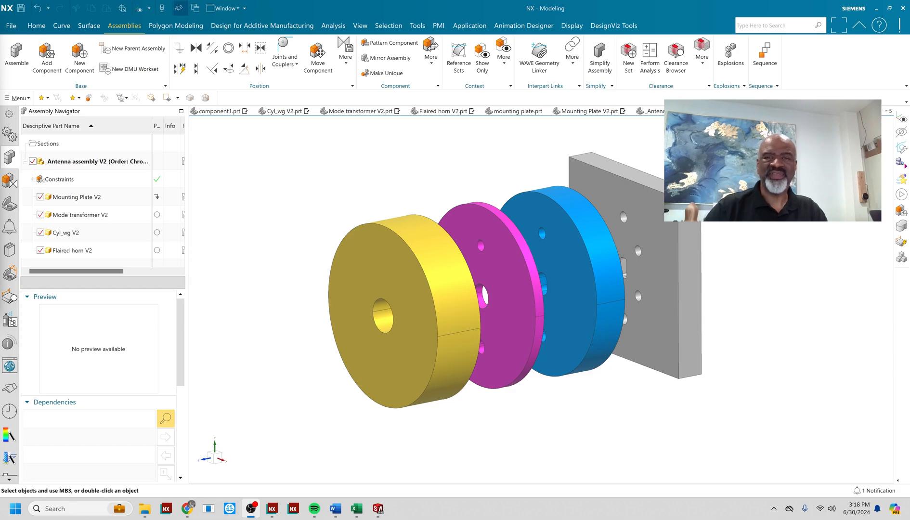
mouse_move(324, 223)
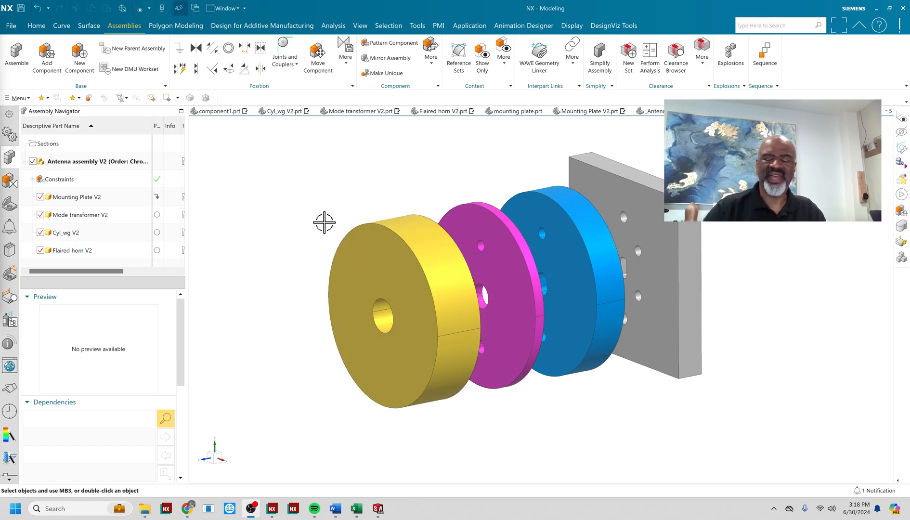
mouse_move(287, 211)
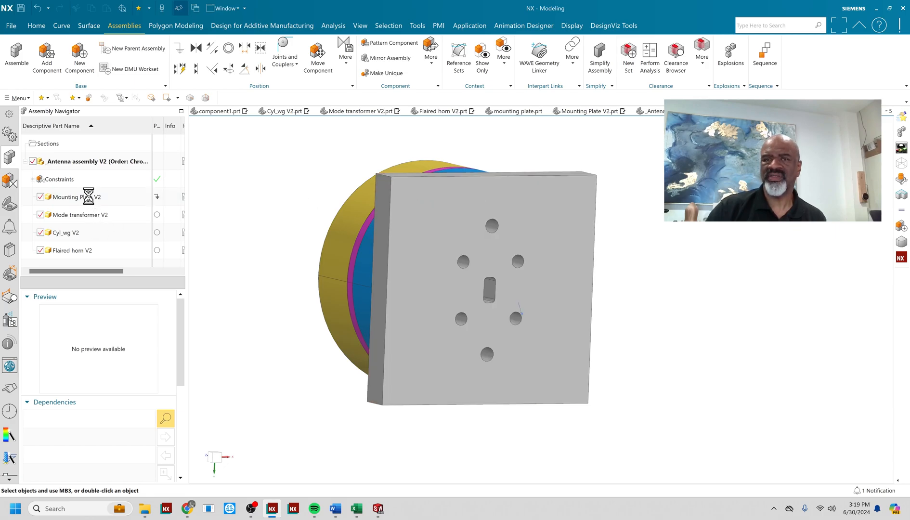
Preview the Mode transformer and Flaired horn, then make Mounting Plate V2 the work part for modelling.
left_click(81, 215)
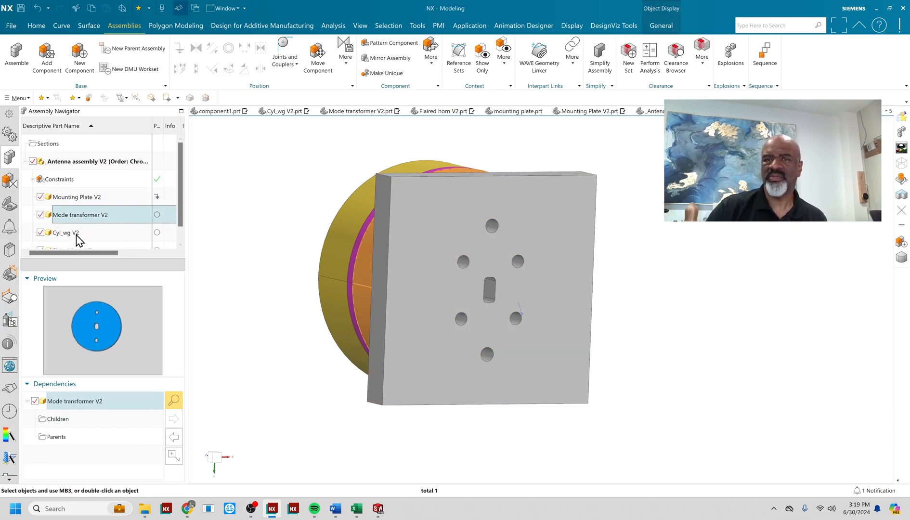
left_click(72, 233)
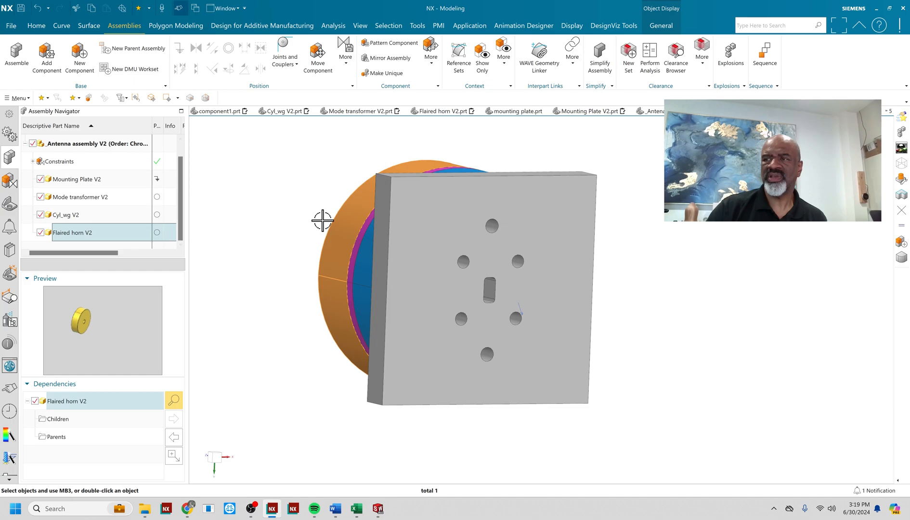
left_click(77, 179)
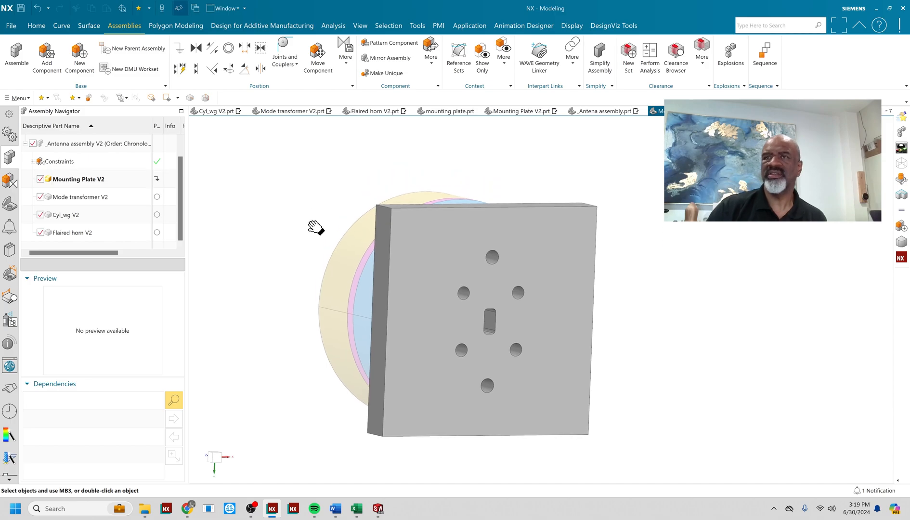
left_click(35, 26)
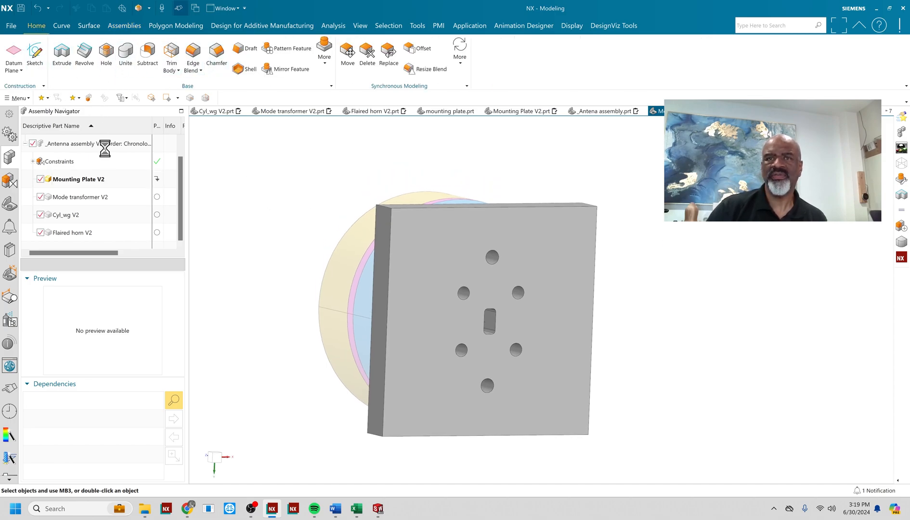
Start a Hole feature of type Hole Series and begin a sketch on the mounting plate face.
left_click(106, 52)
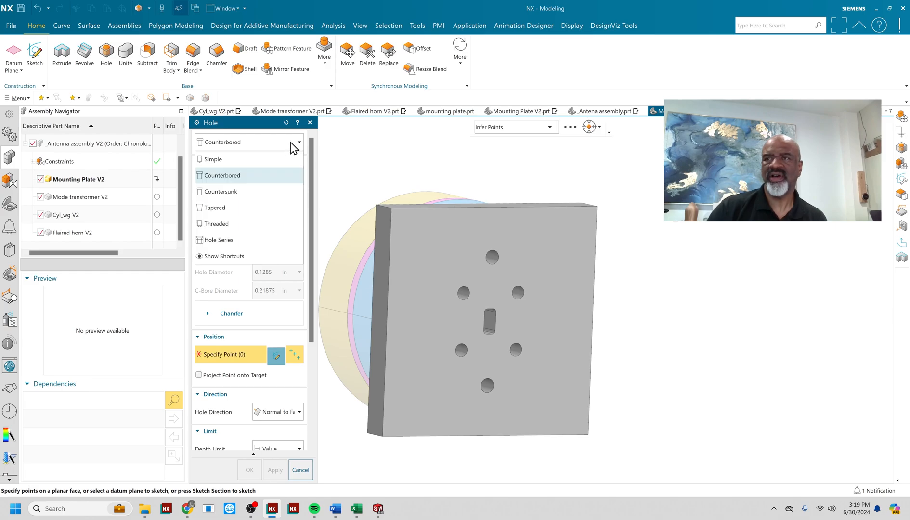
left_click(216, 240)
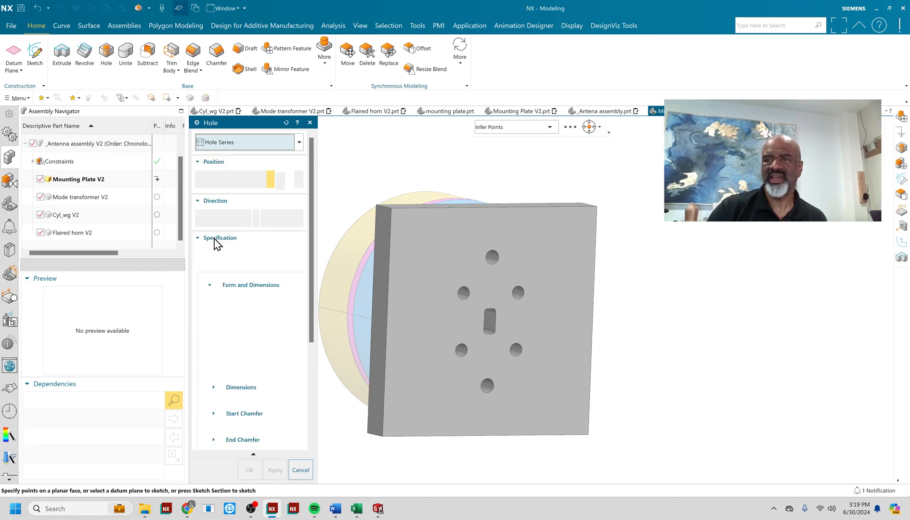
left_click(220, 237)
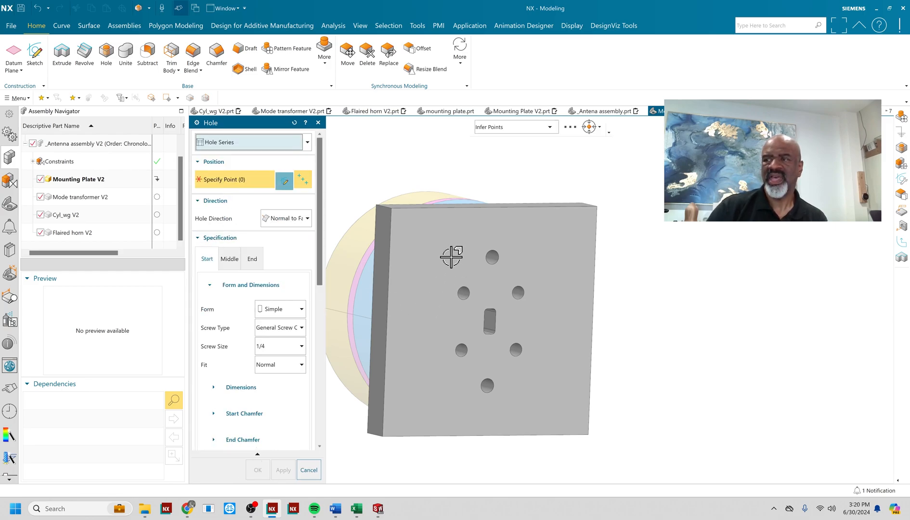
left_click(462, 292)
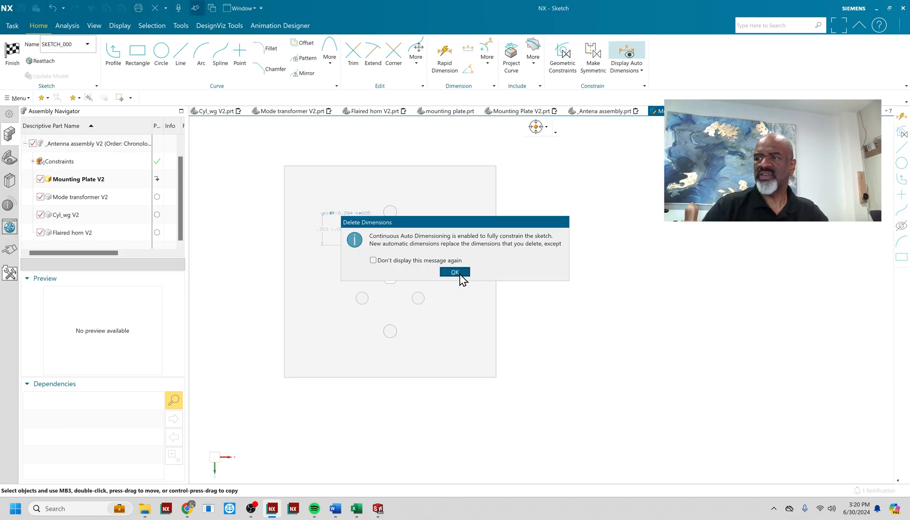
Dismiss the auto-dimensioning notice before placing the four hole points.
left_click(455, 272)
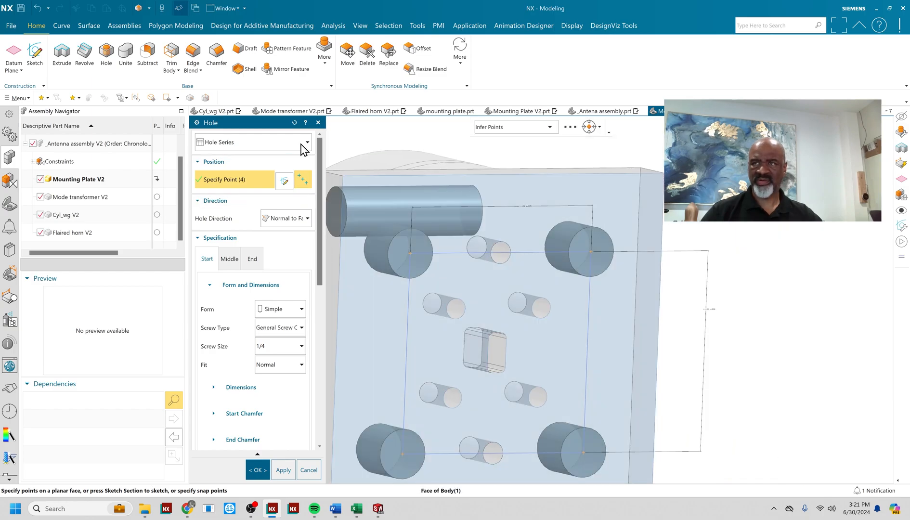
Keep Hole Series type and set the start hole to Counterbored, Socket Head Cap Screw, size #4.
left_click(306, 142)
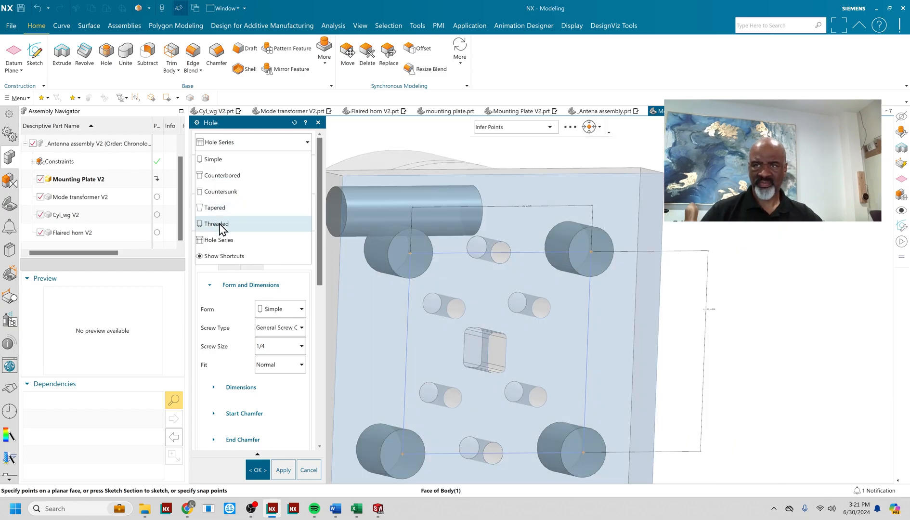
left_click(217, 239)
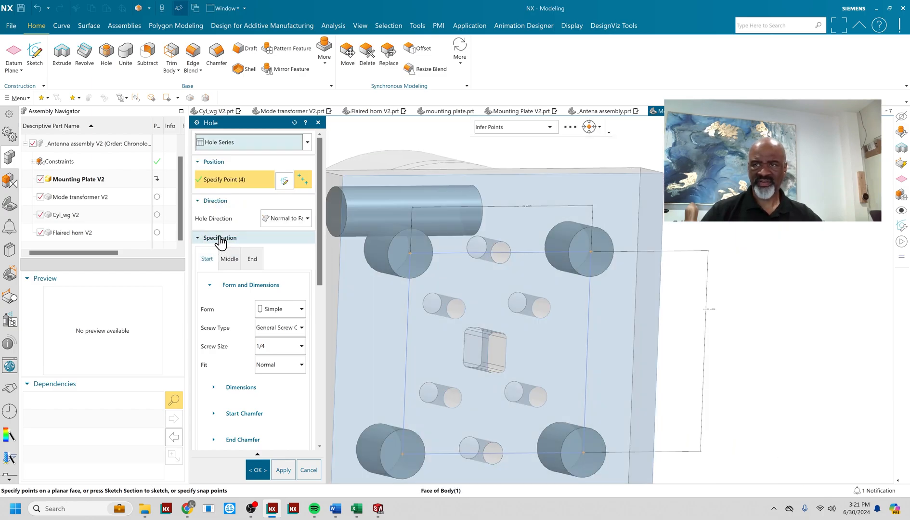
mouse_move(268, 343)
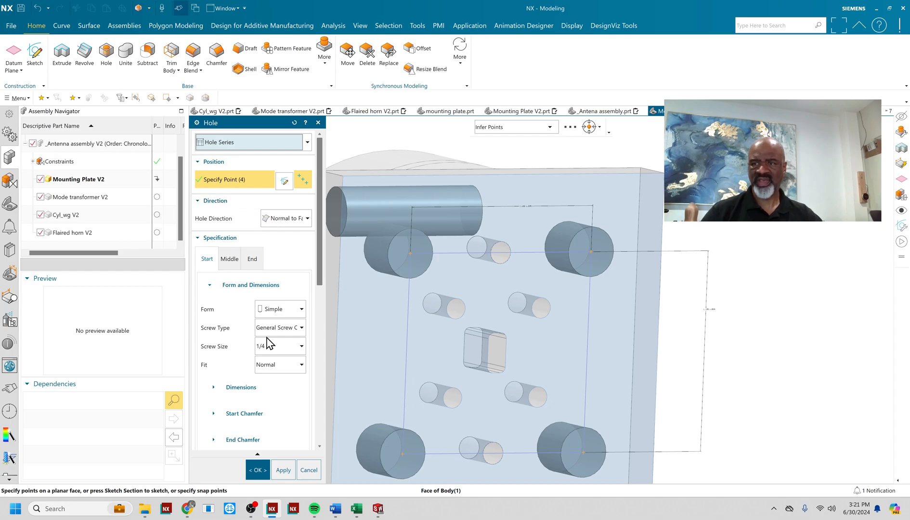
left_click(280, 308)
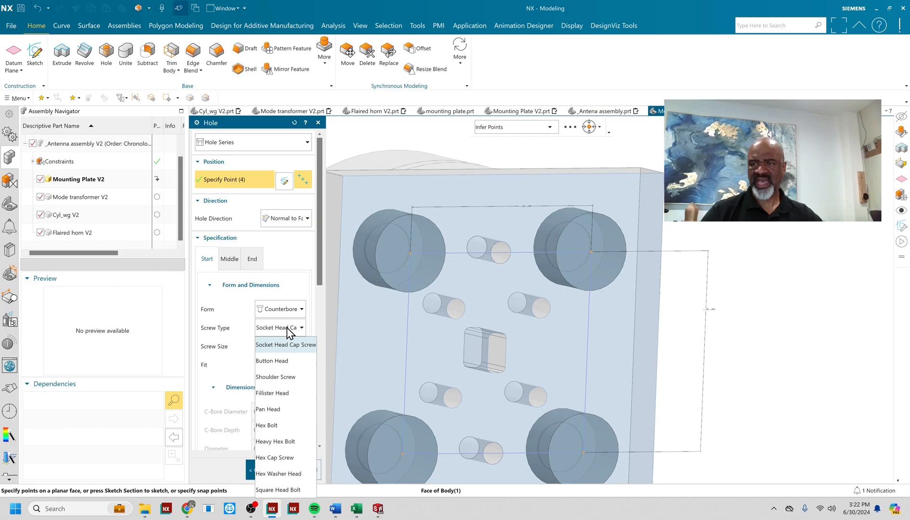
left_click(285, 344)
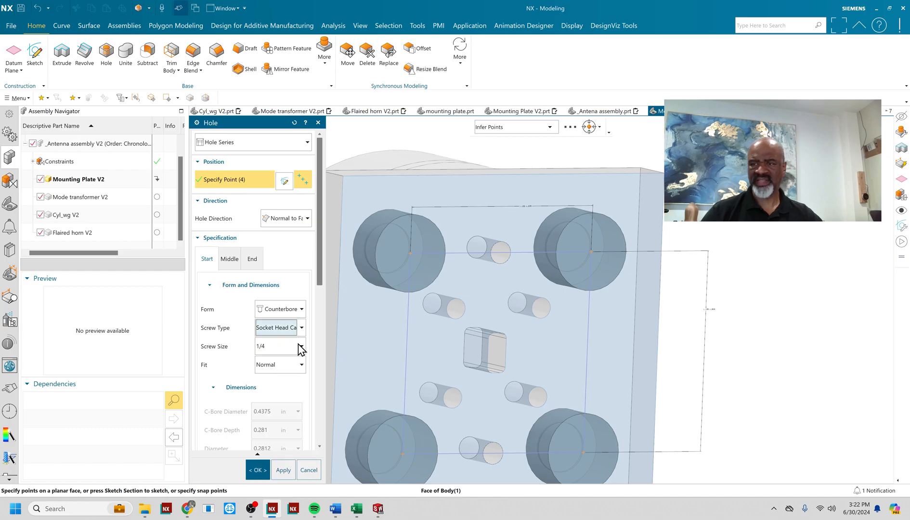
left_click(301, 345)
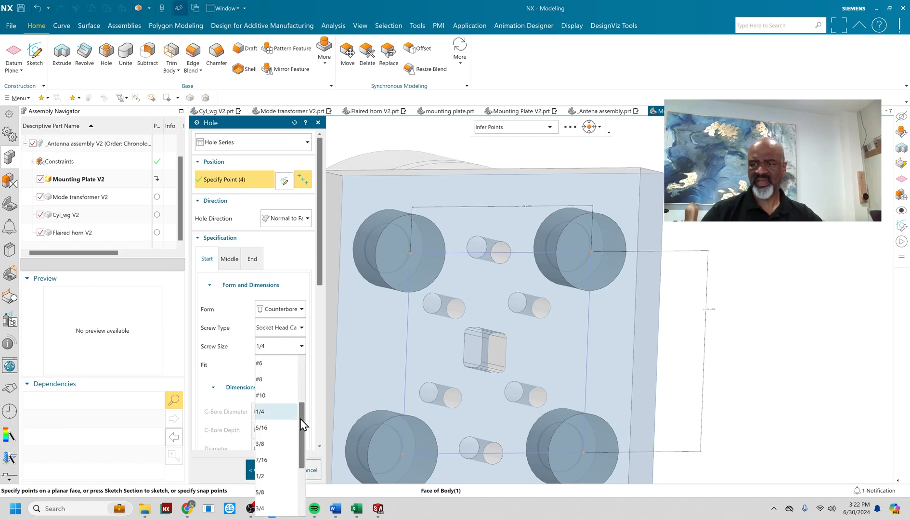
scroll("up", 3)
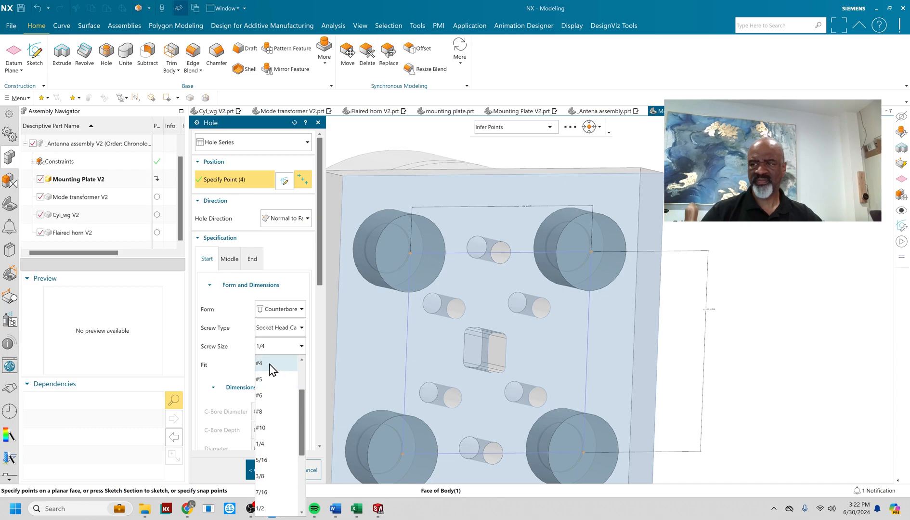
left_click(259, 363)
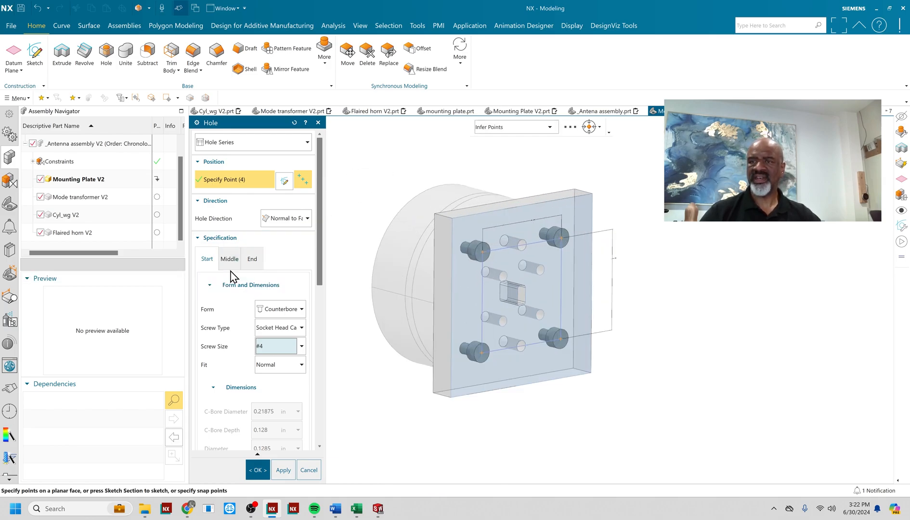
Set the middle holes to match the start hole and subtract from the round mode transformer body.
left_click(229, 258)
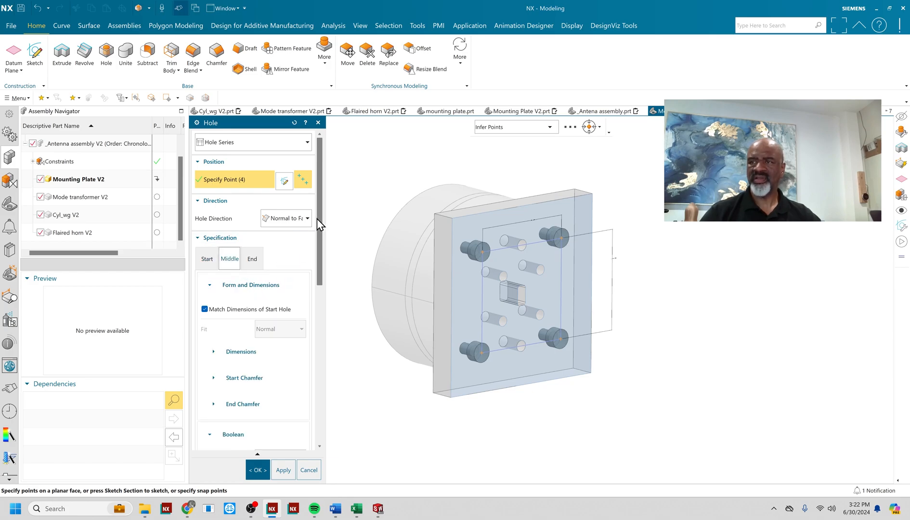
scroll("down", 3)
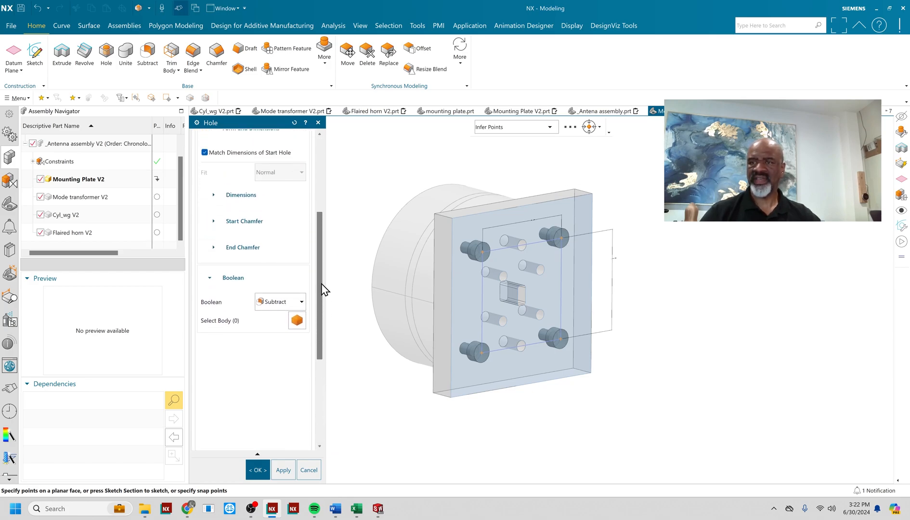
left_click(220, 337)
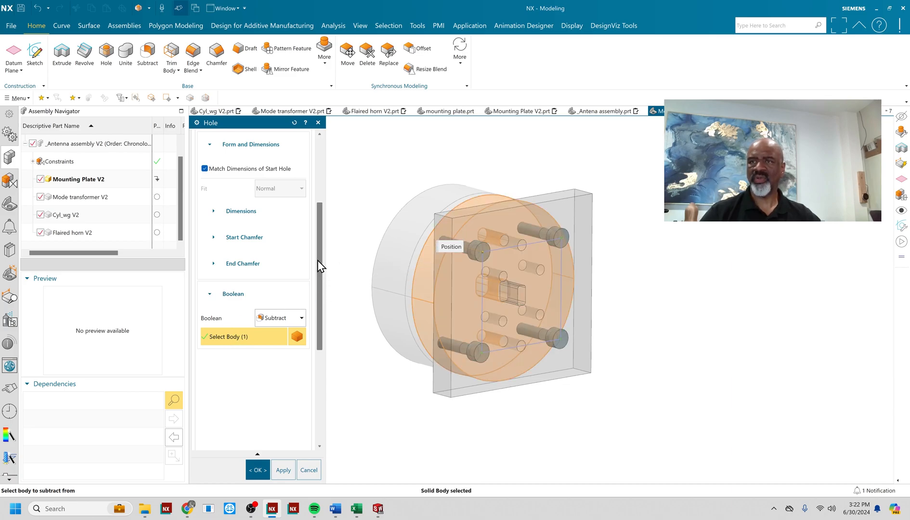
mouse_move(270, 174)
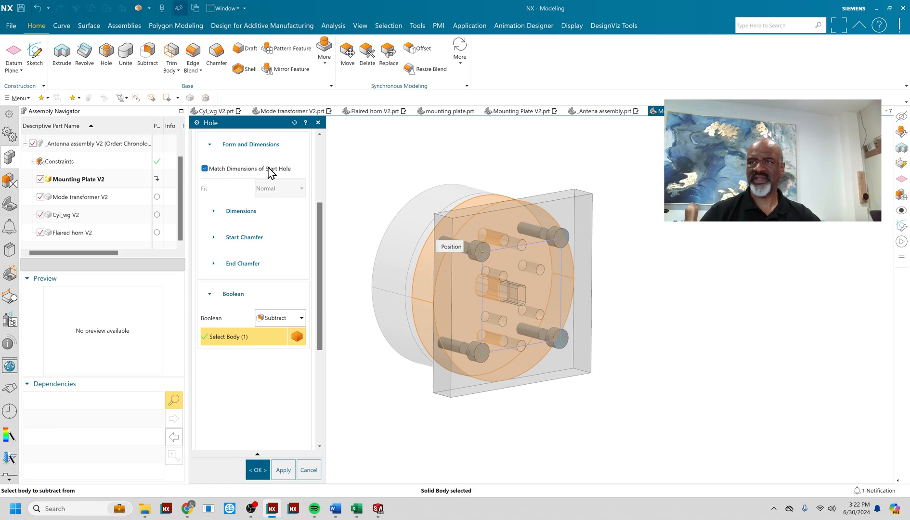
mouse_move(320, 298)
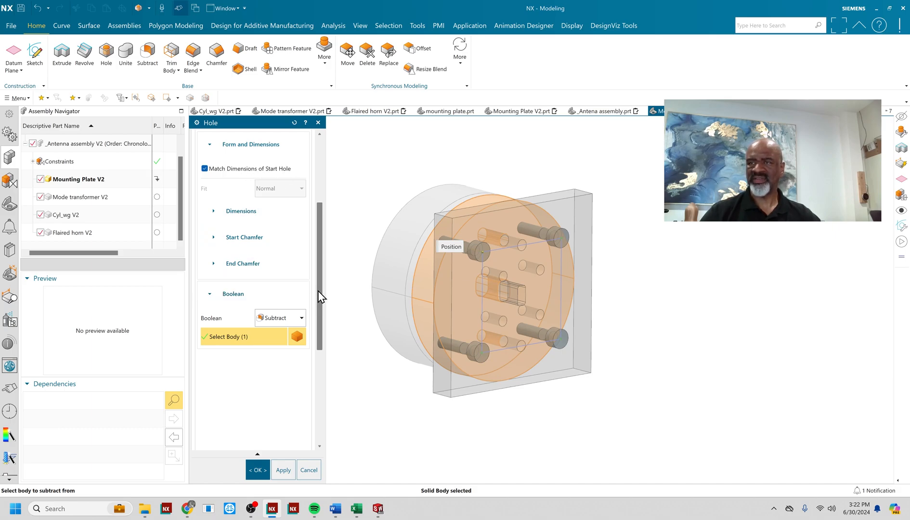
scroll("up", 3)
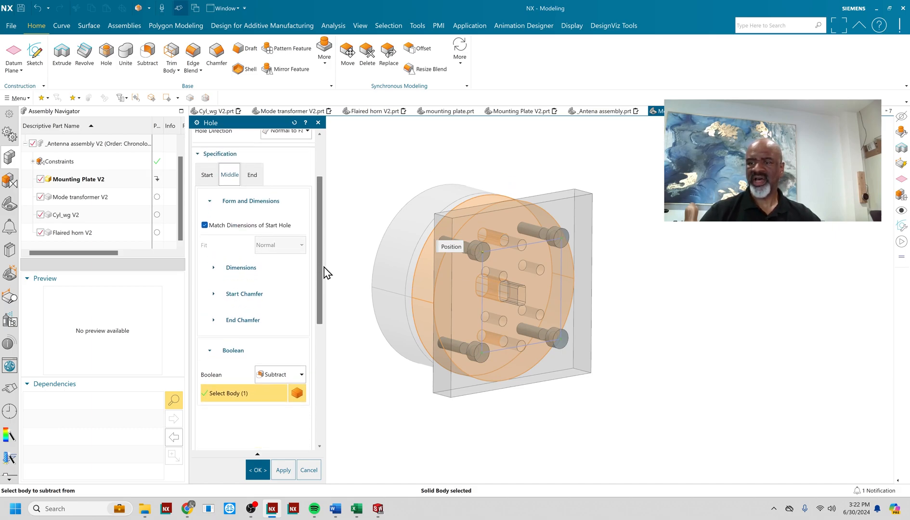
scroll("down", 3)
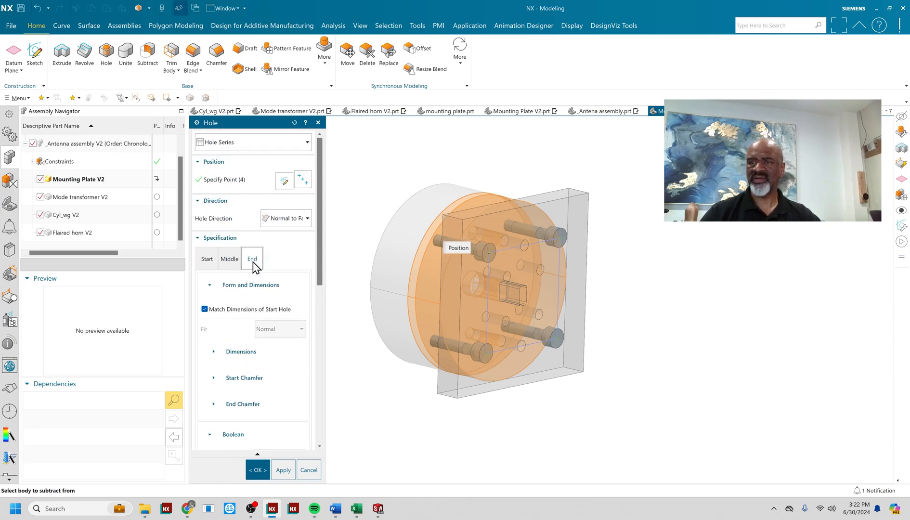
Set the threaded end holes to 0.45 in depth with 0.3 in thread depth.
left_click(278, 327)
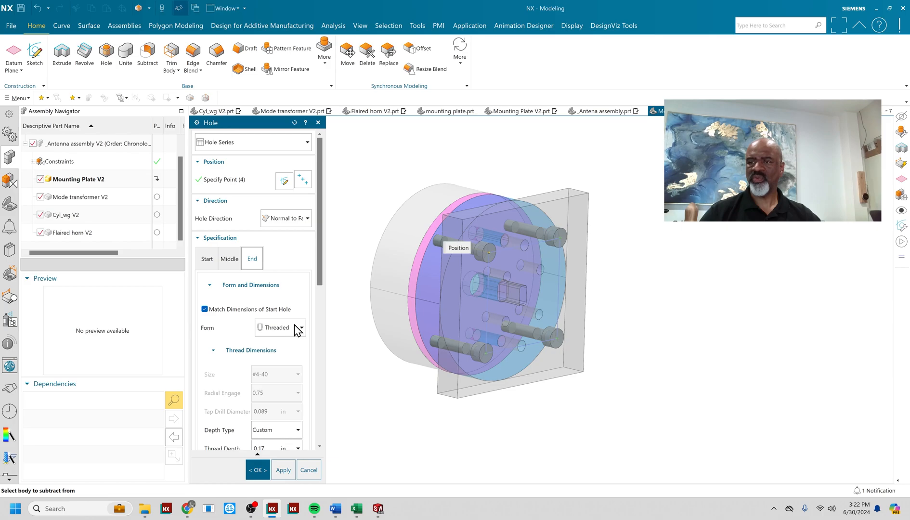
mouse_move(276, 335)
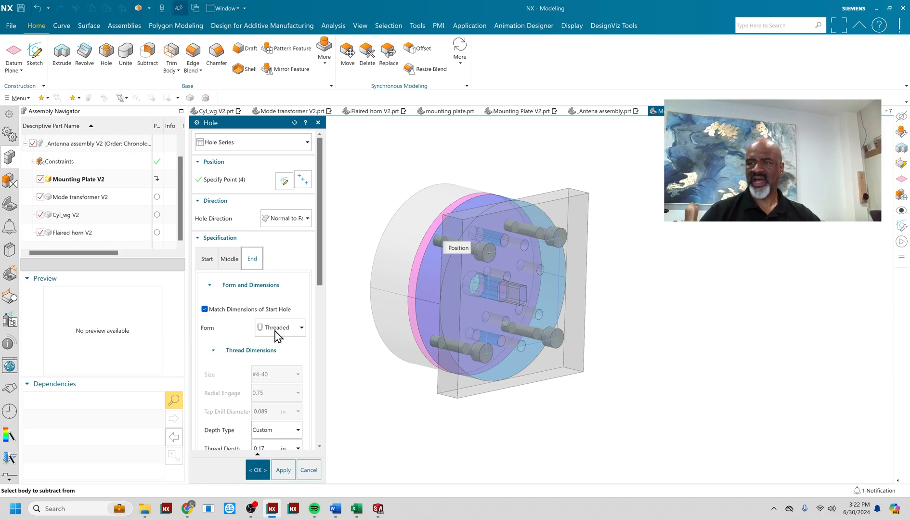
scroll("down", 3)
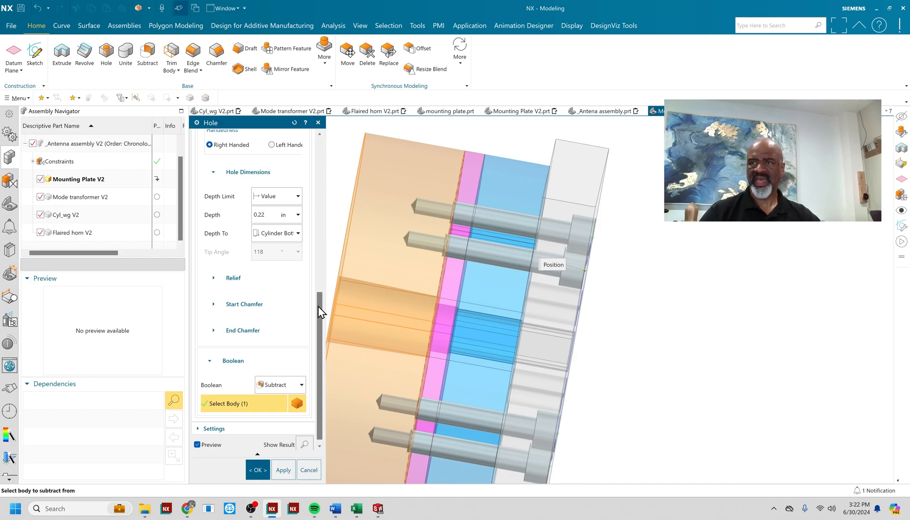
triple_click(273, 215)
type("5")
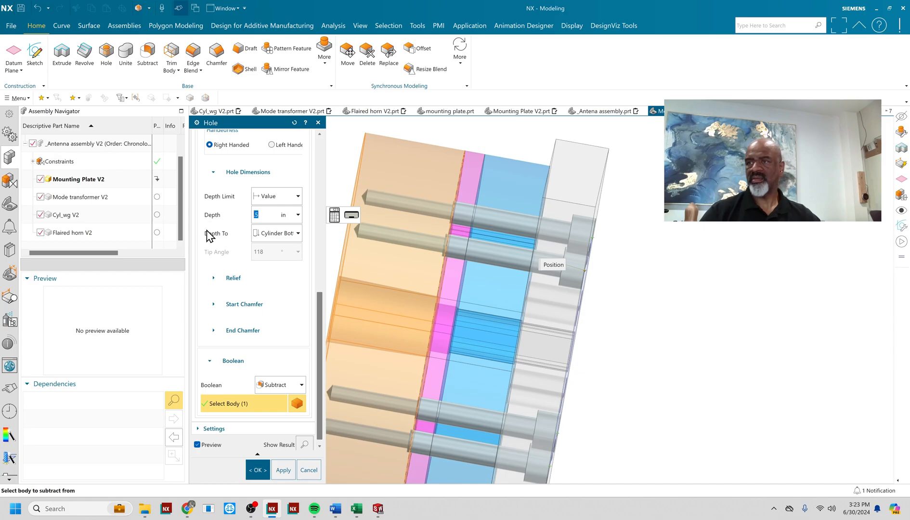
mouse_move(163, 204)
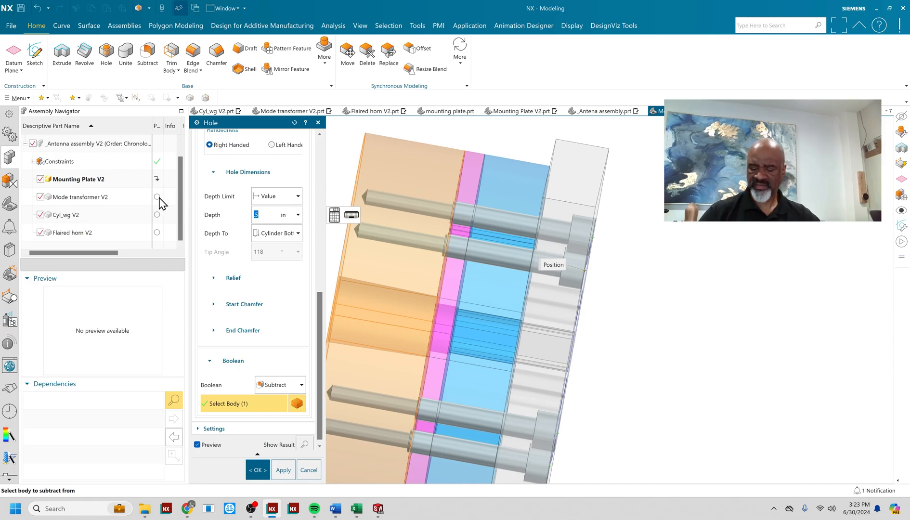
scroll("up", 3)
type(".45")
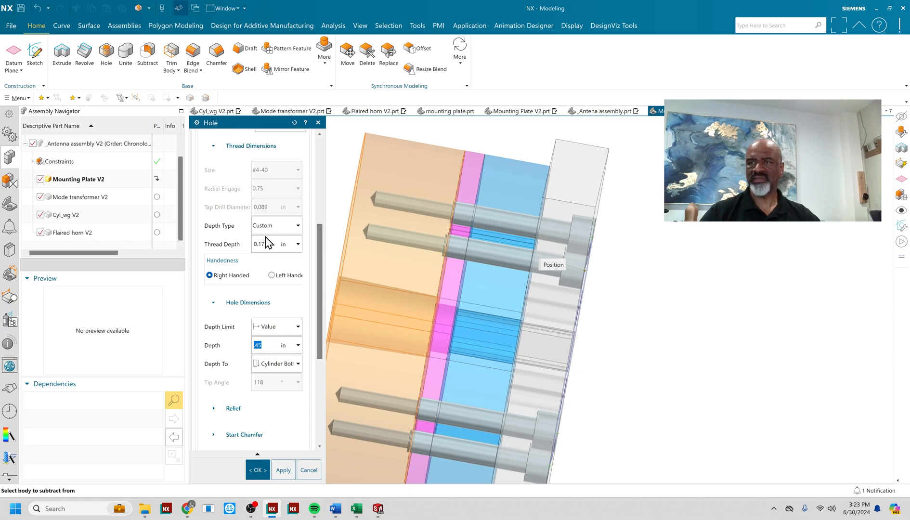
mouse_move(257, 361)
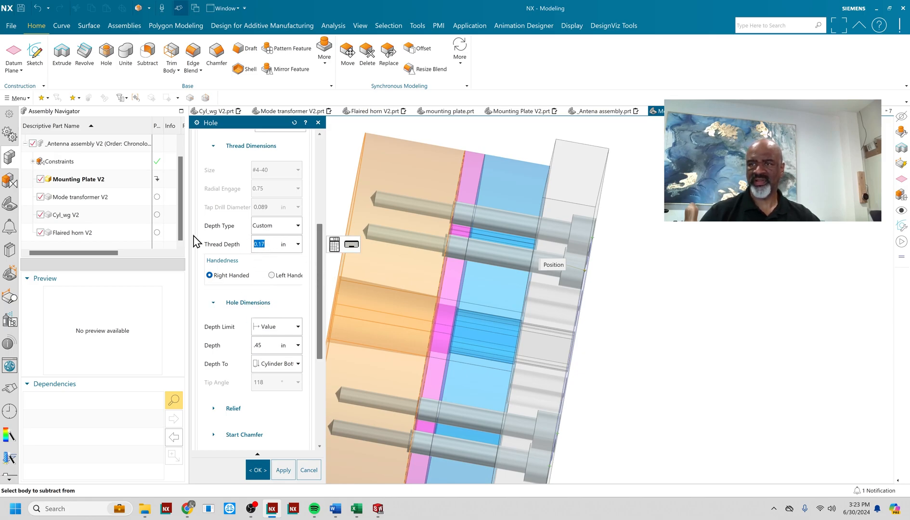
type(".3")
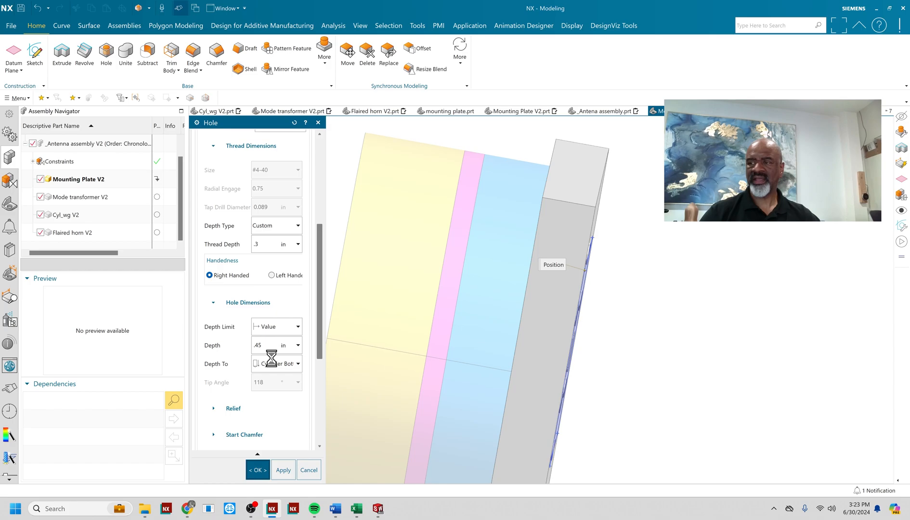
Finish the hole series and make Antenna assembly V2 the work part again.
left_click(308, 470)
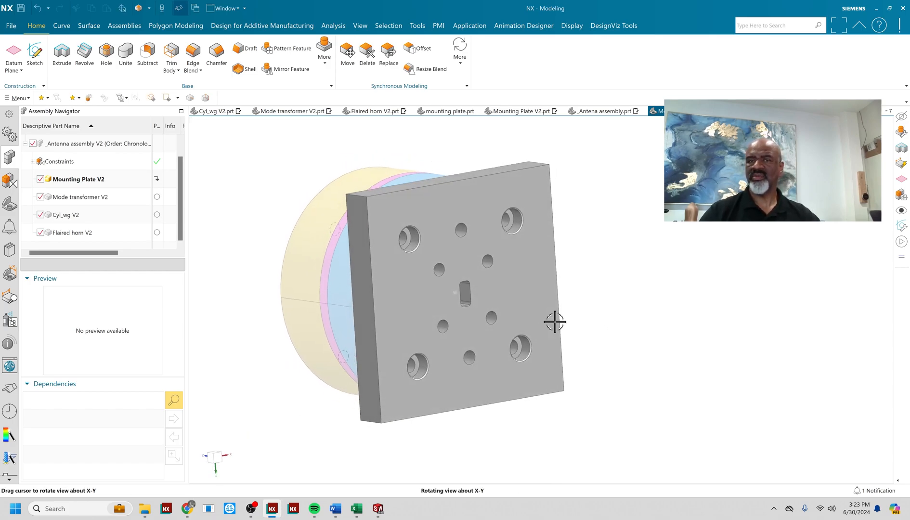
left_click(98, 143)
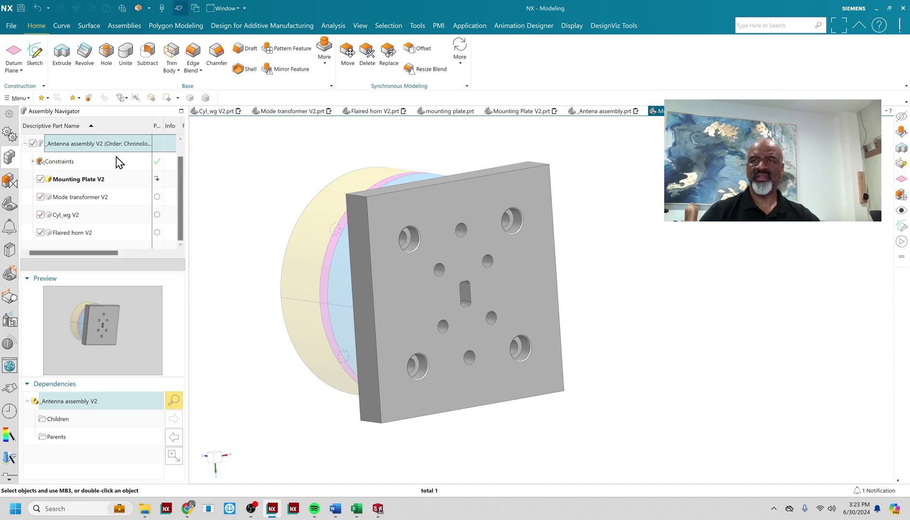
mouse_move(74, 152)
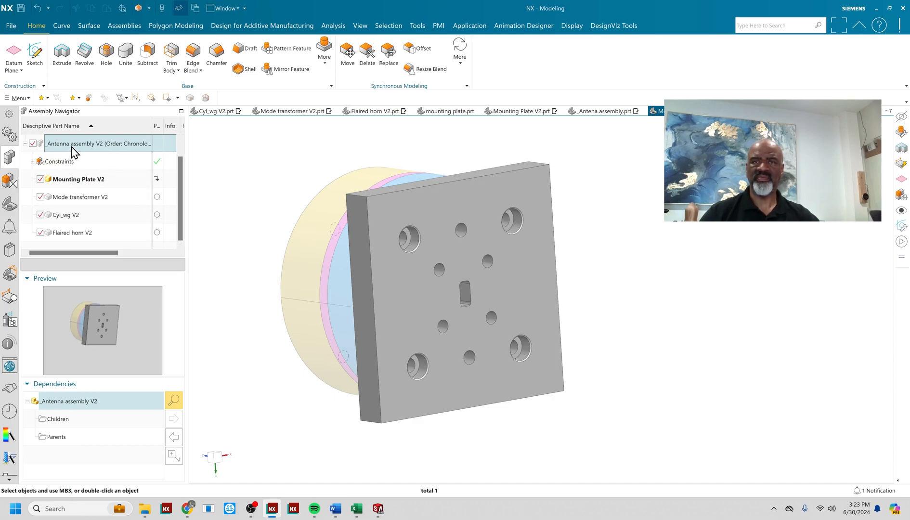
double_click(98, 144)
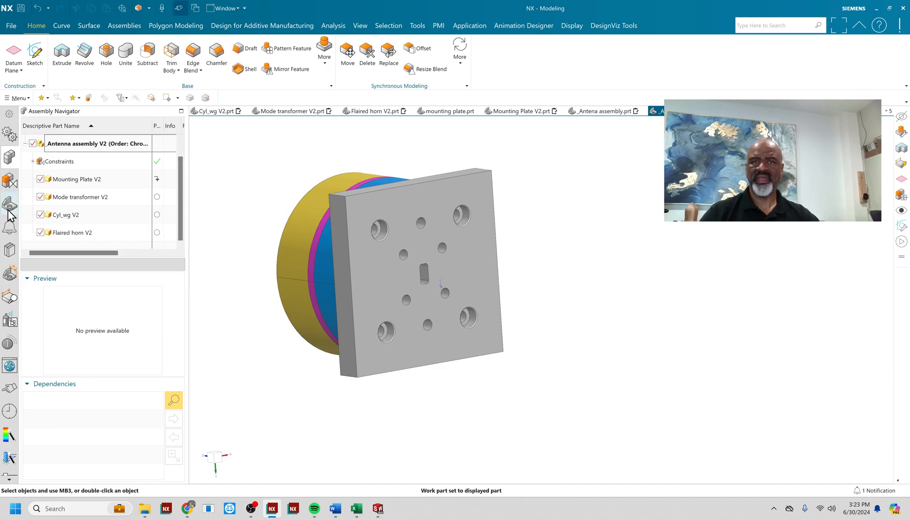
left_click(10, 206)
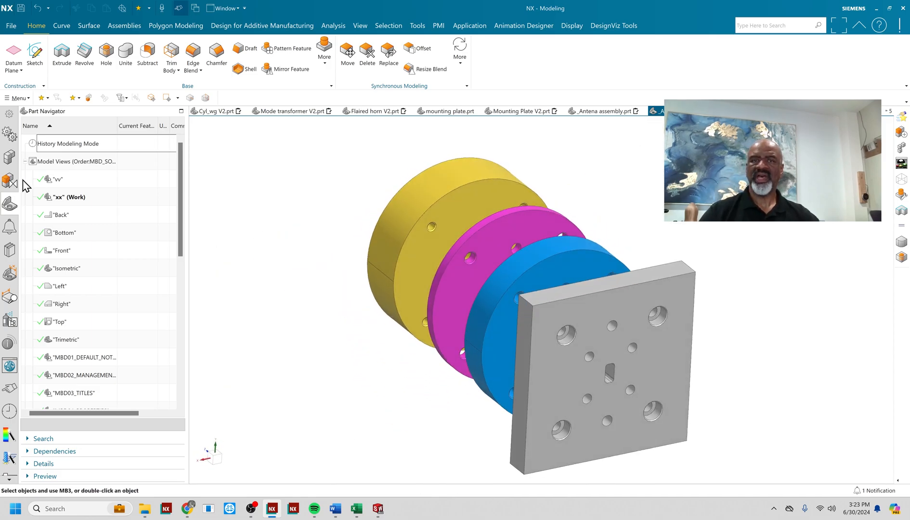
Open Mode transformer V2 in its own window and select its Linked Simple Screw hole feature.
left_click(10, 182)
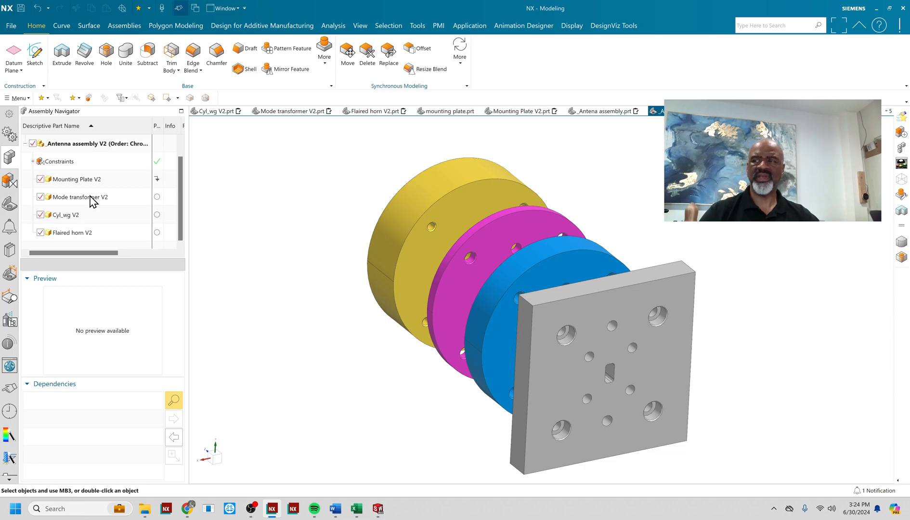
right_click(78, 196)
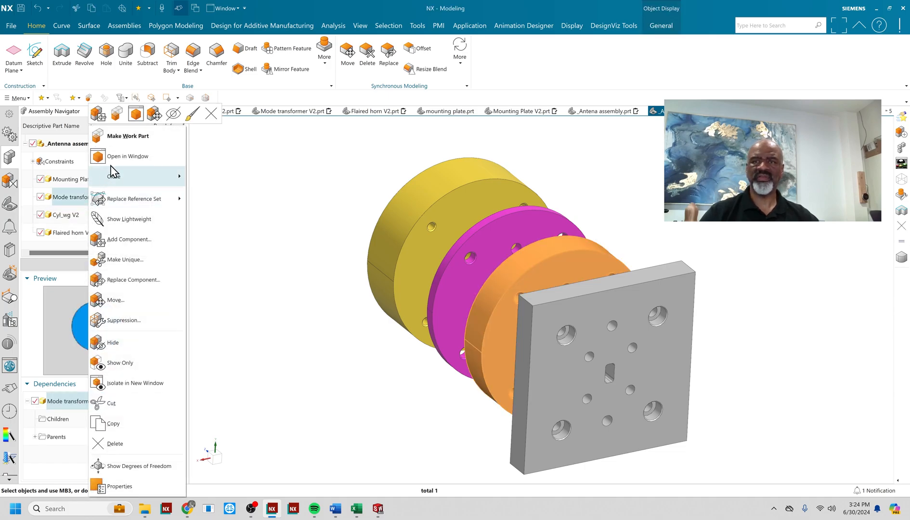
left_click(129, 156)
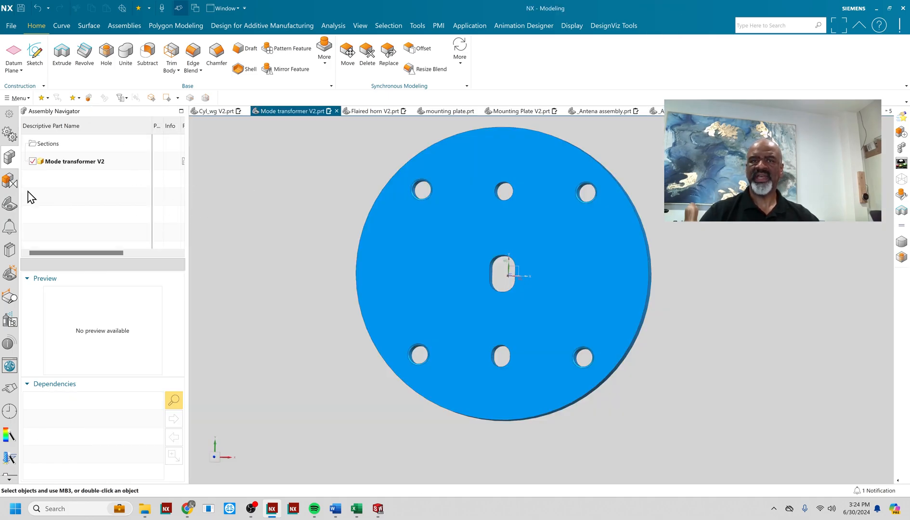
left_click(9, 157)
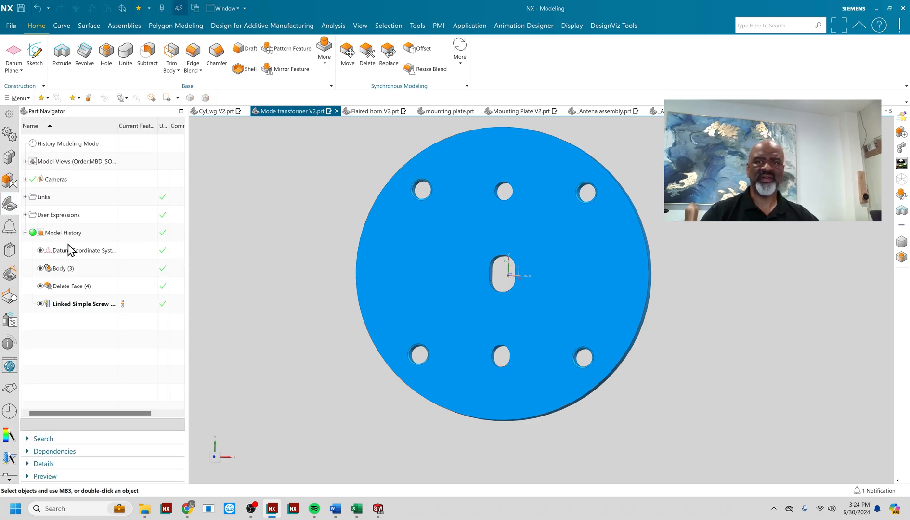
left_click(83, 303)
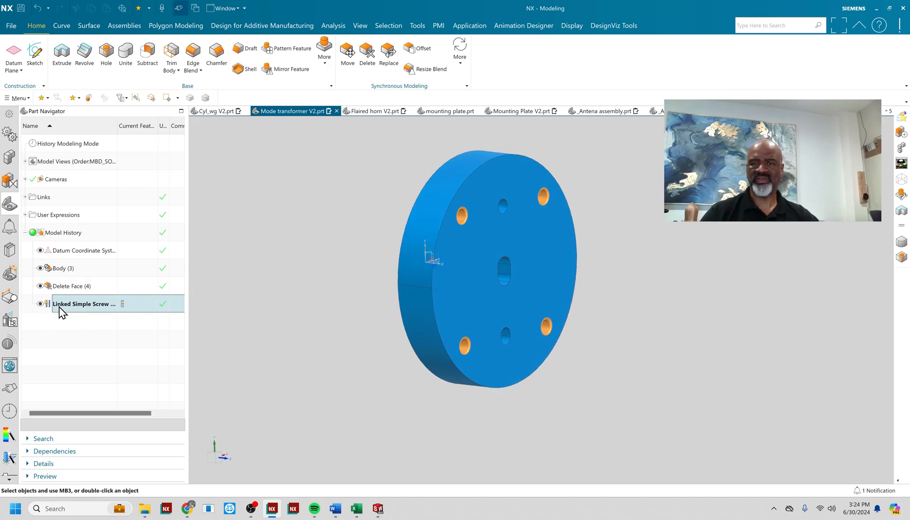
right_click(84, 303)
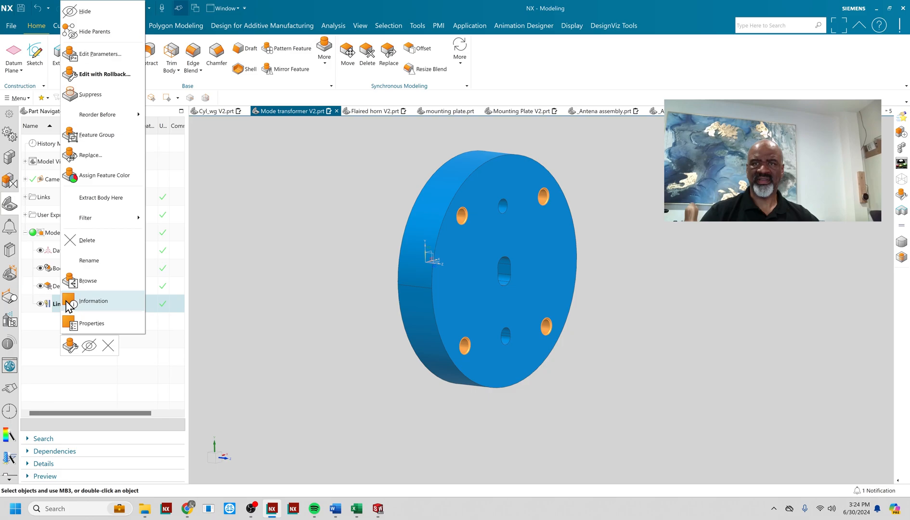
left_click(107, 74)
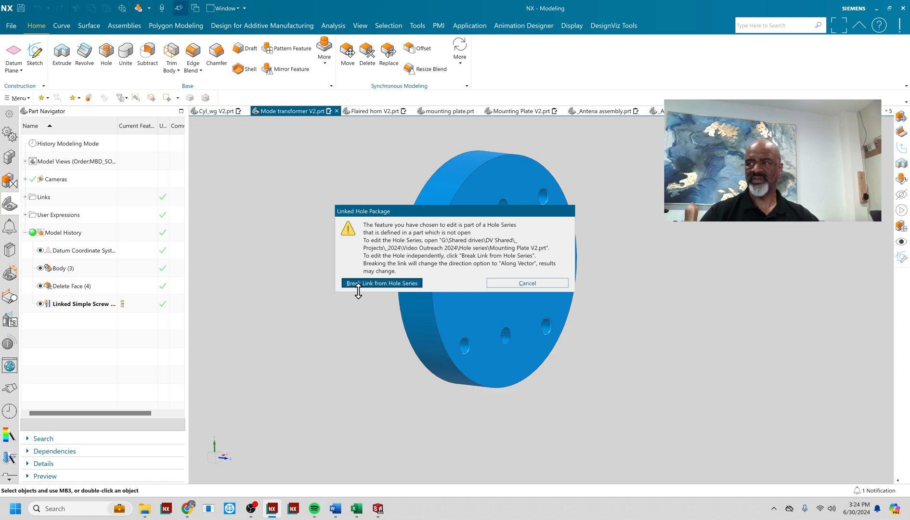
mouse_move(478, 263)
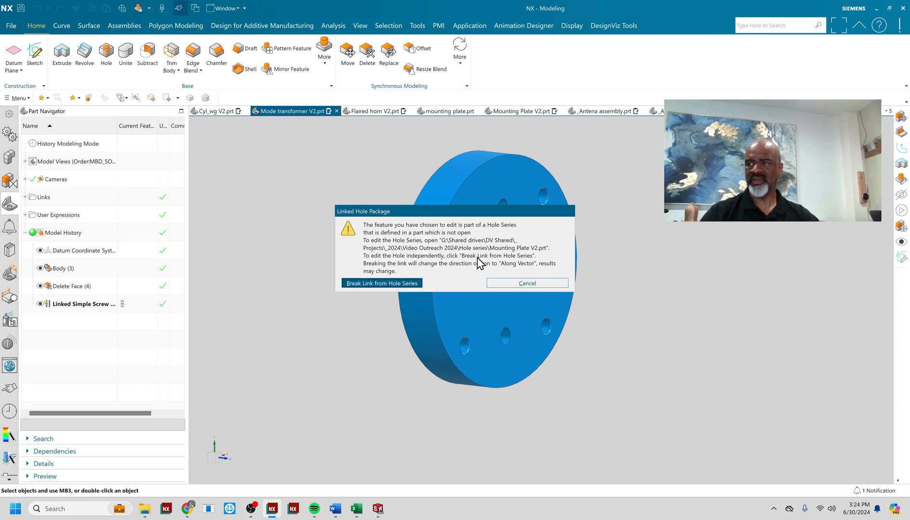
mouse_move(364, 292)
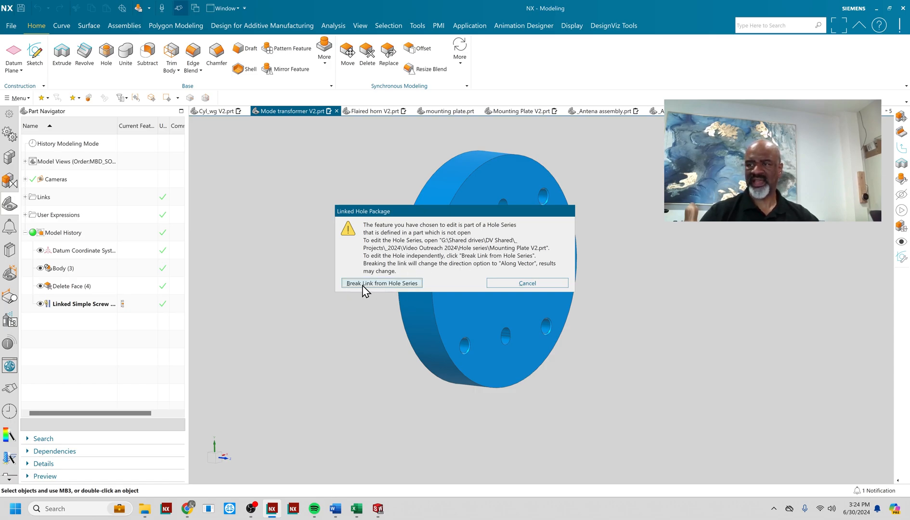
left_click(381, 283)
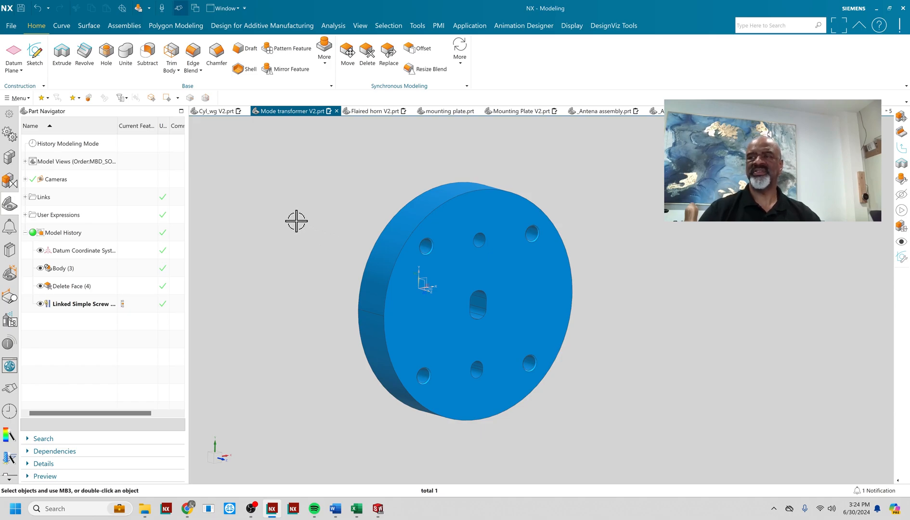
mouse_move(295, 255)
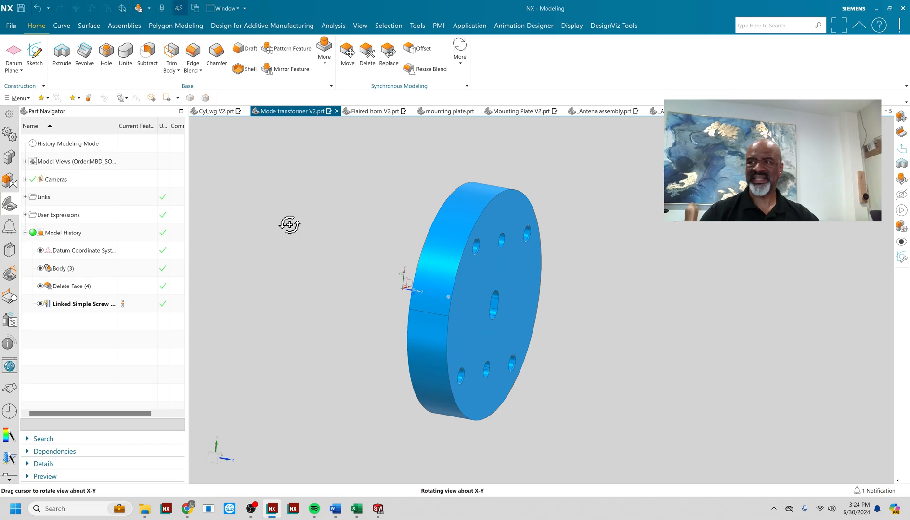
Open the parent Antenna assembly V2 window from the Mode transformer's navigator.
left_click(10, 203)
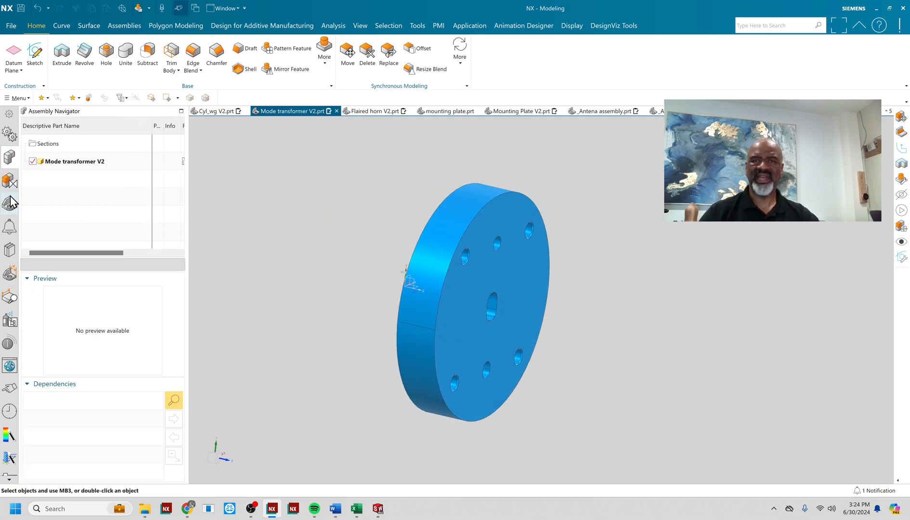
right_click(72, 162)
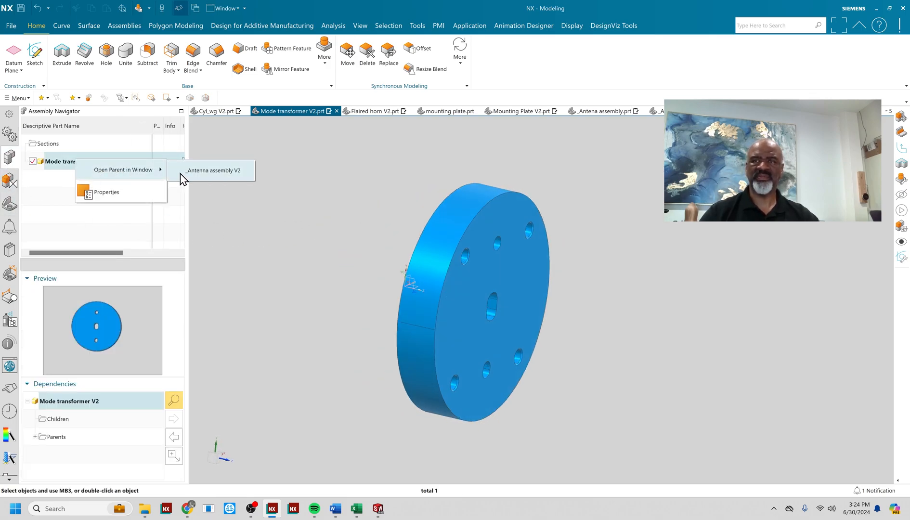
left_click(213, 171)
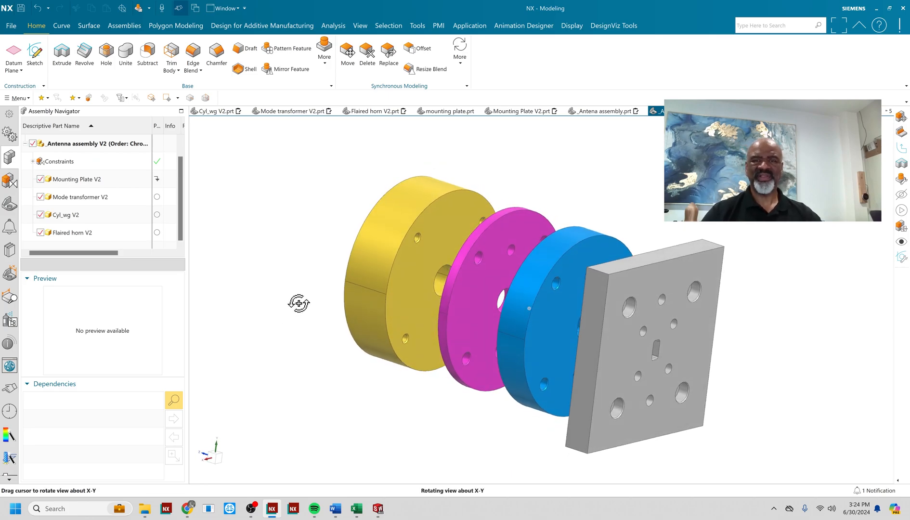
mouse_move(295, 301)
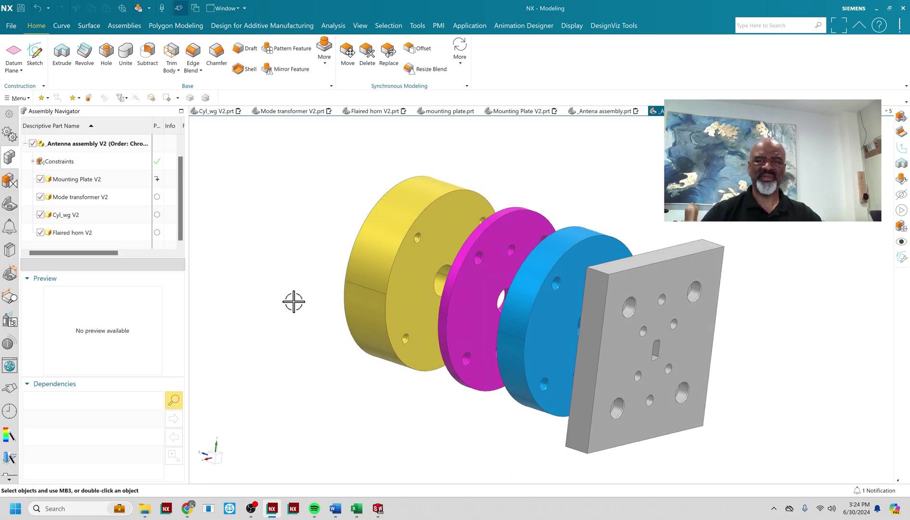